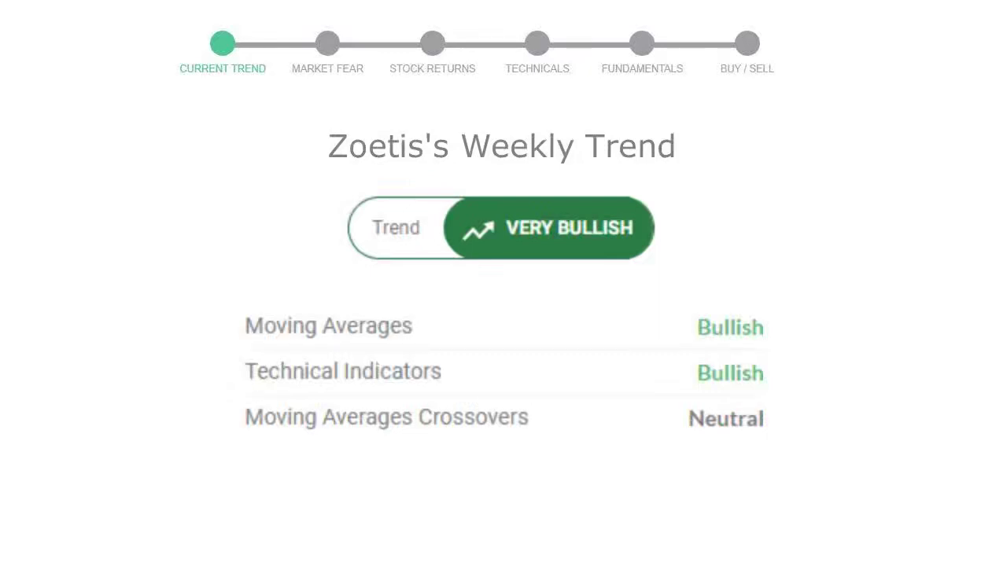
left_click(328, 44)
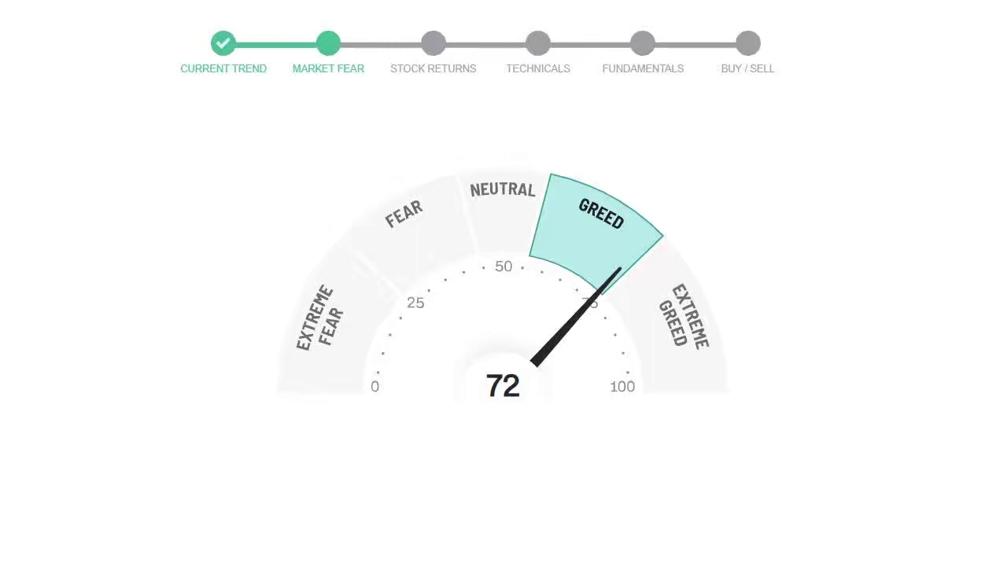
left_click(432, 44)
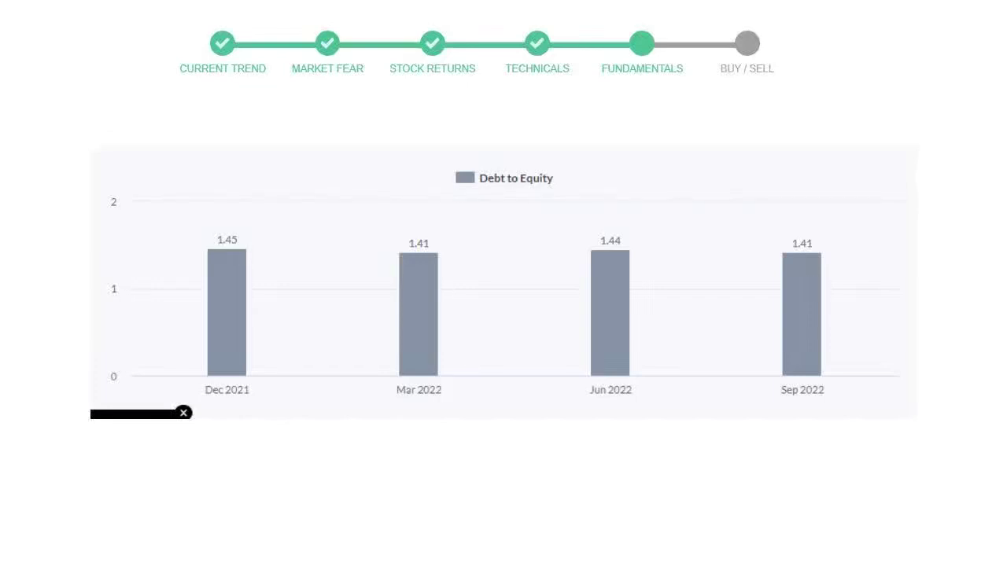
left_click(746, 44)
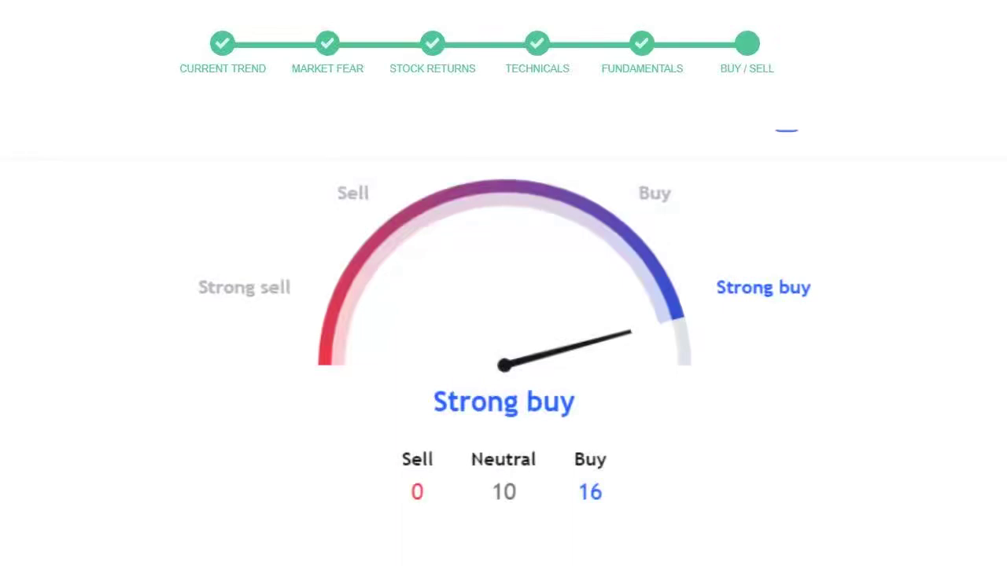